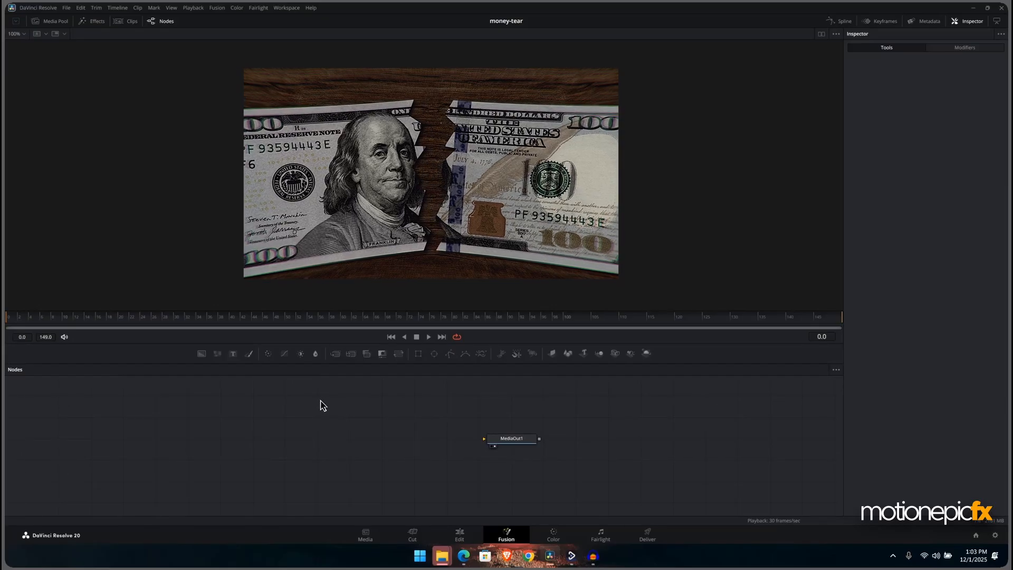
# Bring the bill and wood images in from the Media Pool as input nodes named bill and wood.
pyautogui.click(50, 21)
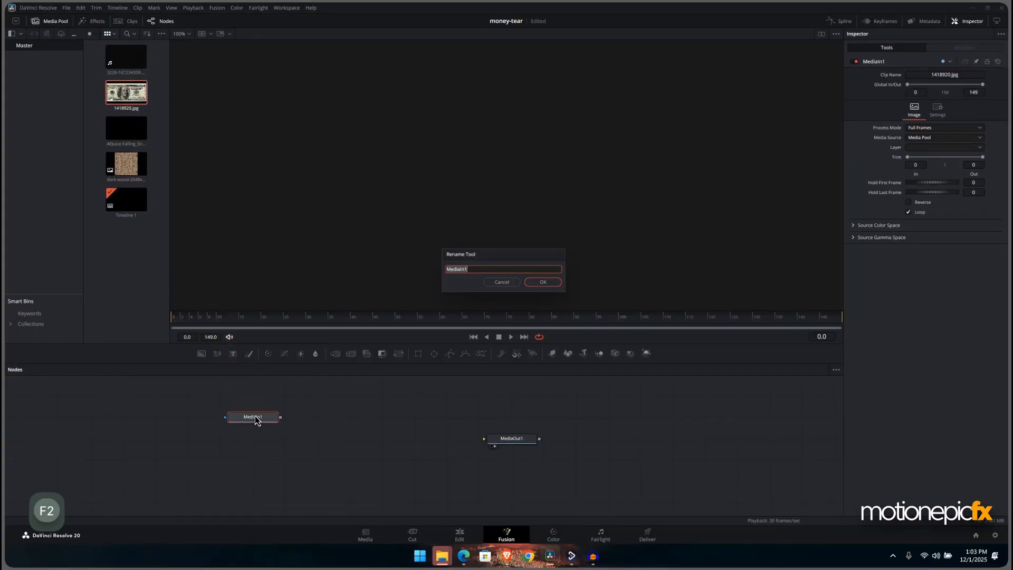
pyautogui.click(543, 282)
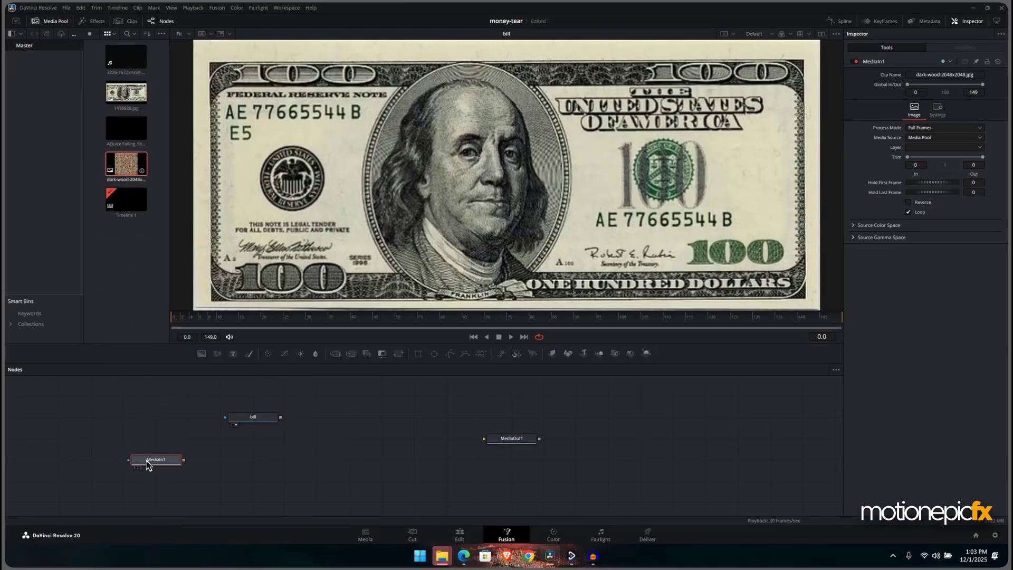
pyautogui.click(156, 460)
pyautogui.write('wood')
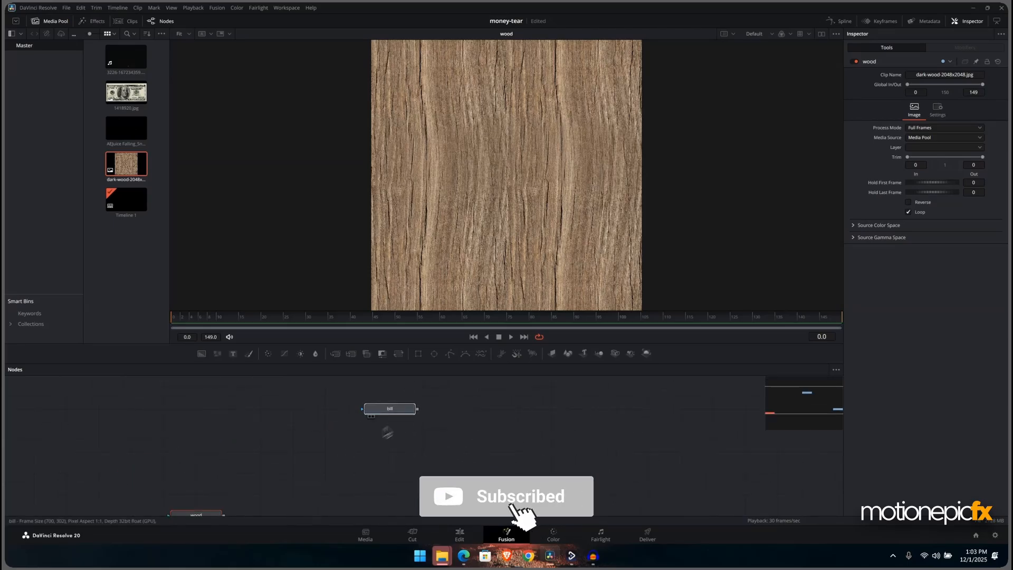
pyautogui.click(390, 410)
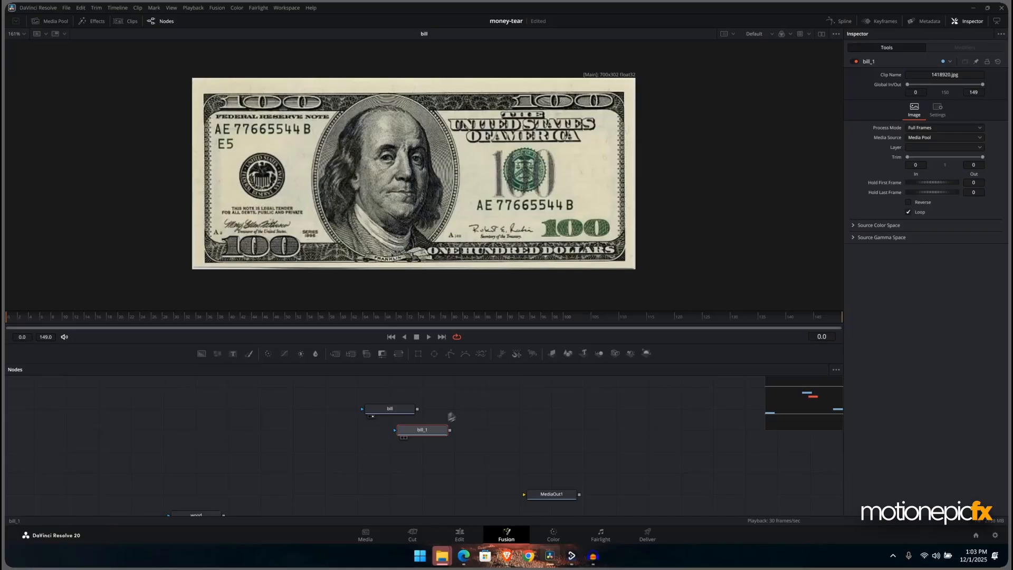
# Place the duplicated bill node beside the original and rename the pair bill_l and bill_r.
pyautogui.moveTo(422, 430); pyautogui.dragTo(325, 408)
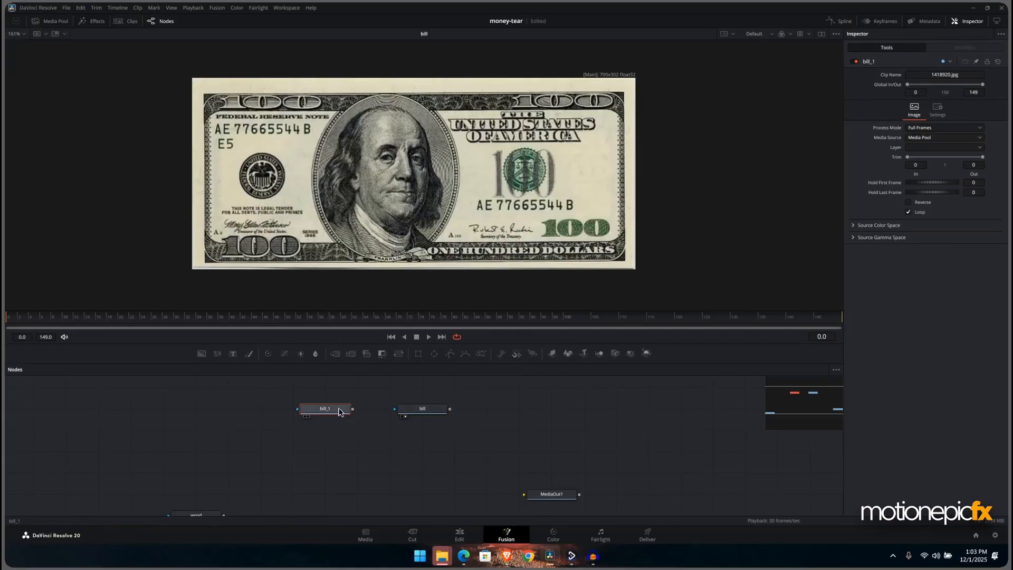
pyautogui.doubleClick(326, 409)
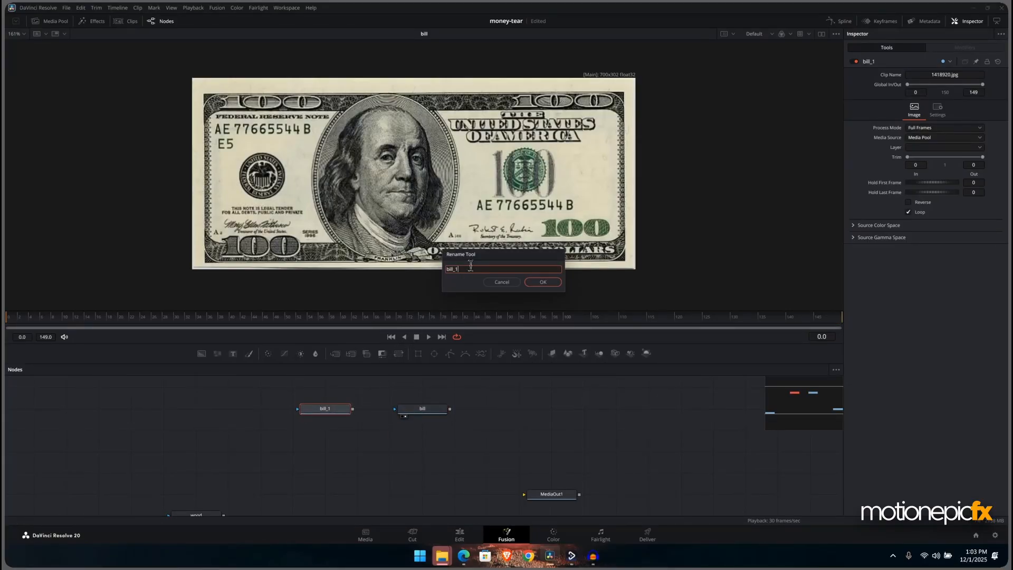
pyautogui.click(543, 282)
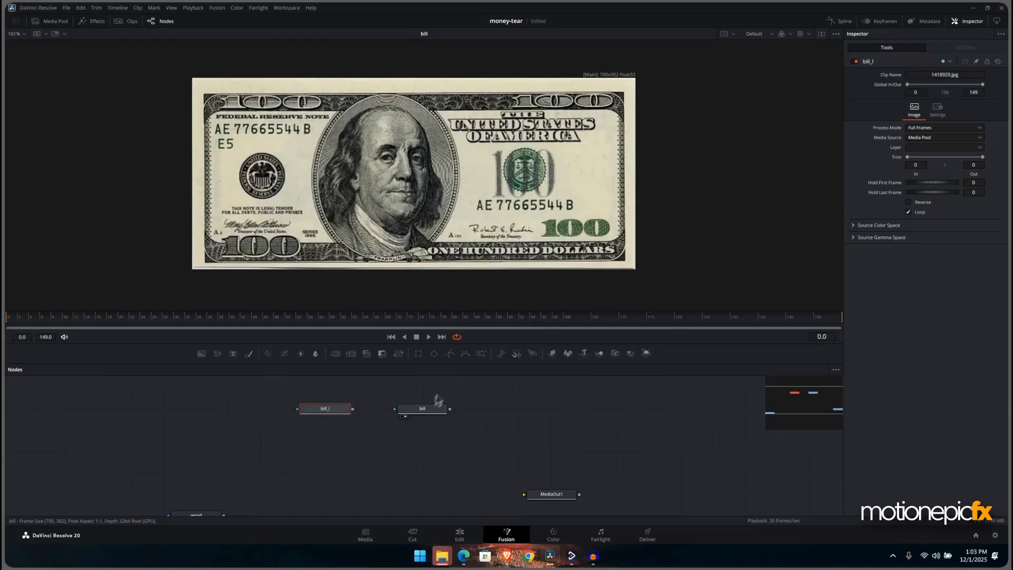
pyautogui.doubleClick(422, 408)
pyautogui.write('_r')
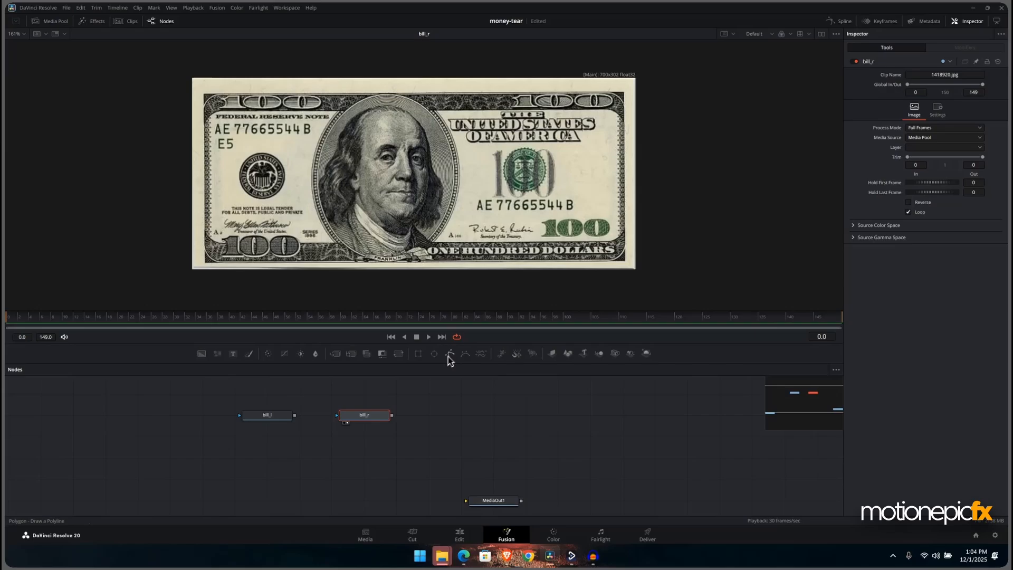
# Mask bill_r with a Polygon drawn as a jagged tear around the right half, and copy the mask.
pyautogui.click(450, 354)
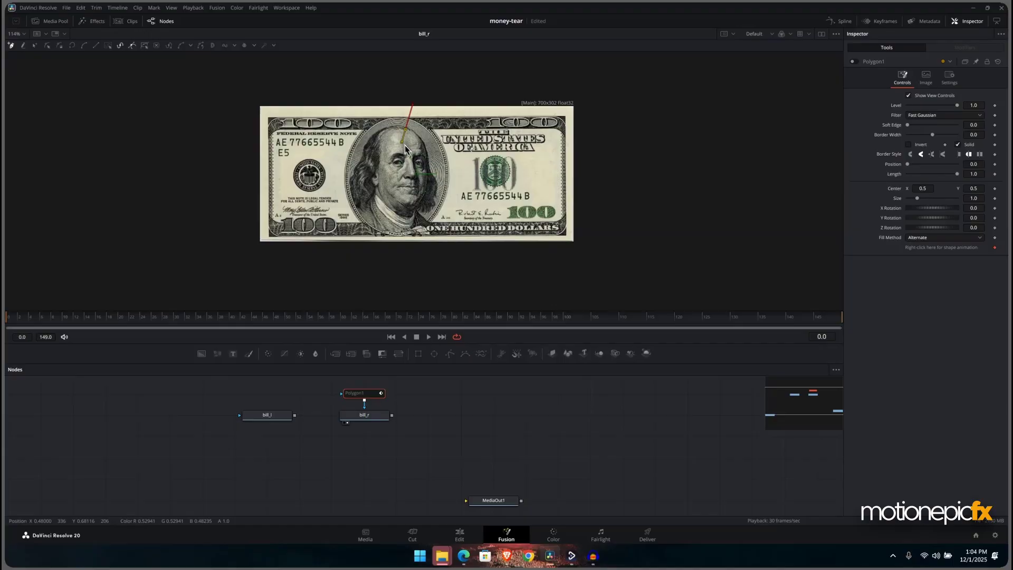
pyautogui.moveTo(405, 149); pyautogui.dragTo(405, 252)
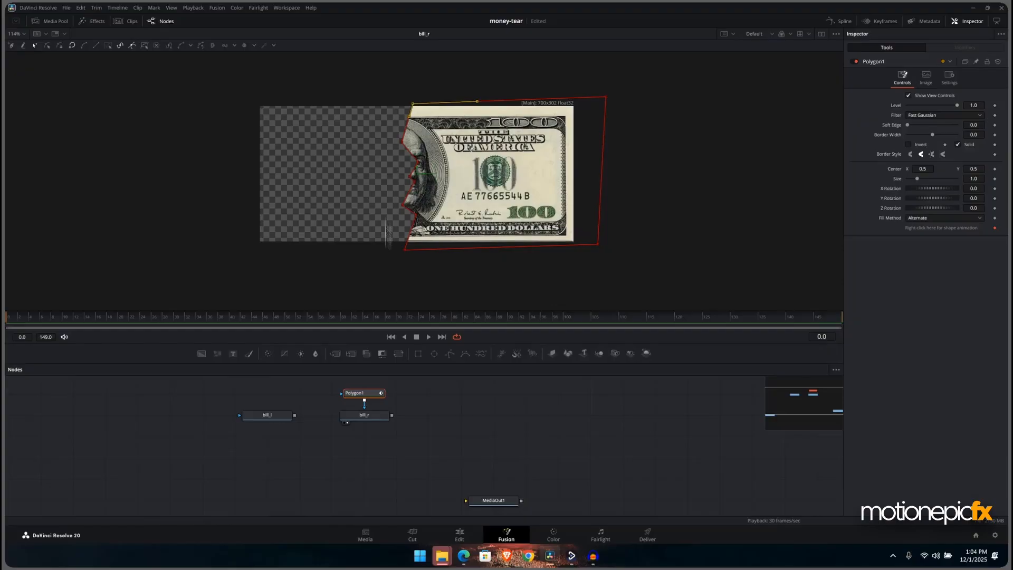
pyautogui.press('ctrl+c')
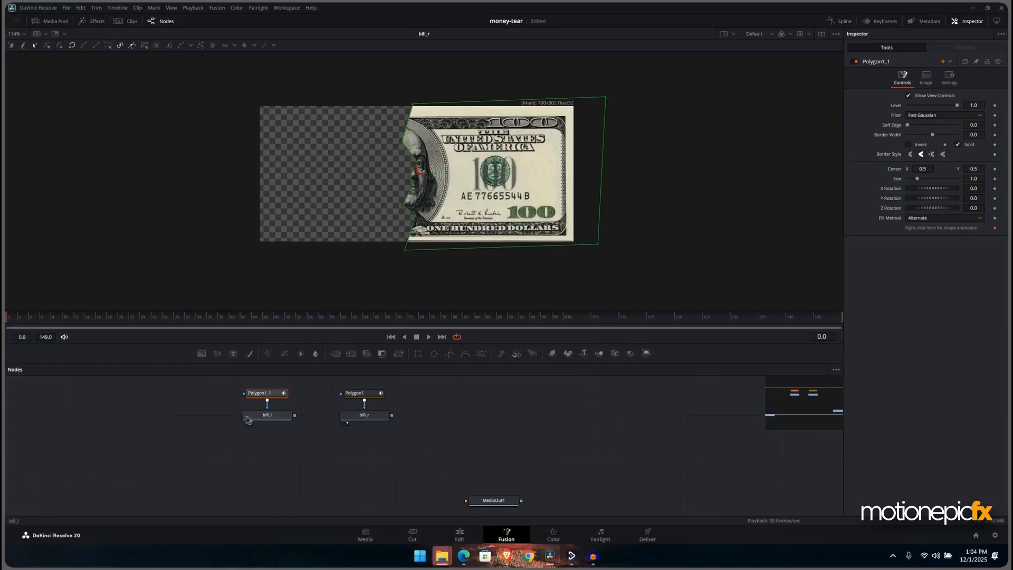
# Give bill_l the copied tear mask and check both masked halves in the viewer.
pyautogui.click(364, 415)
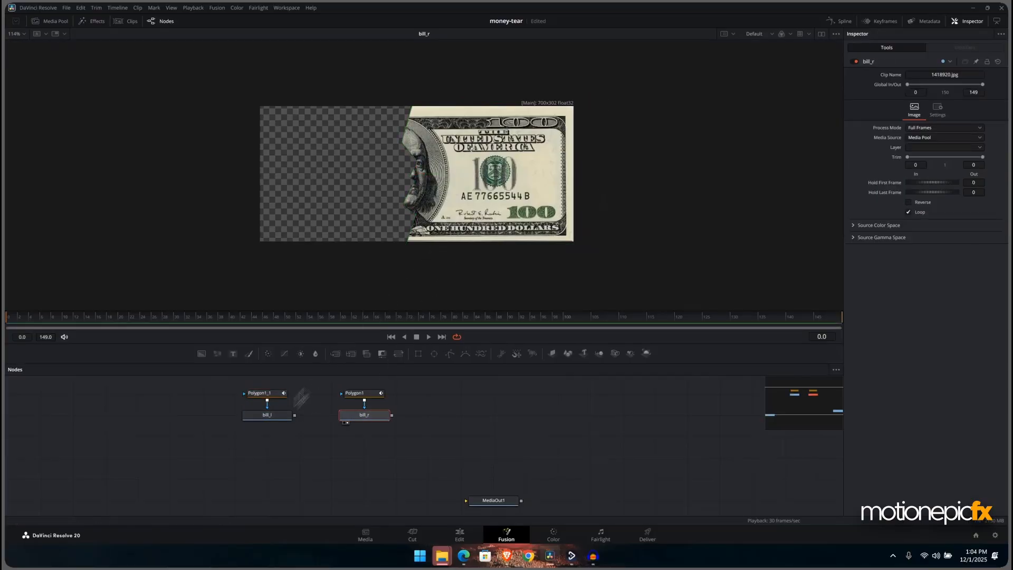
pyautogui.click(267, 415)
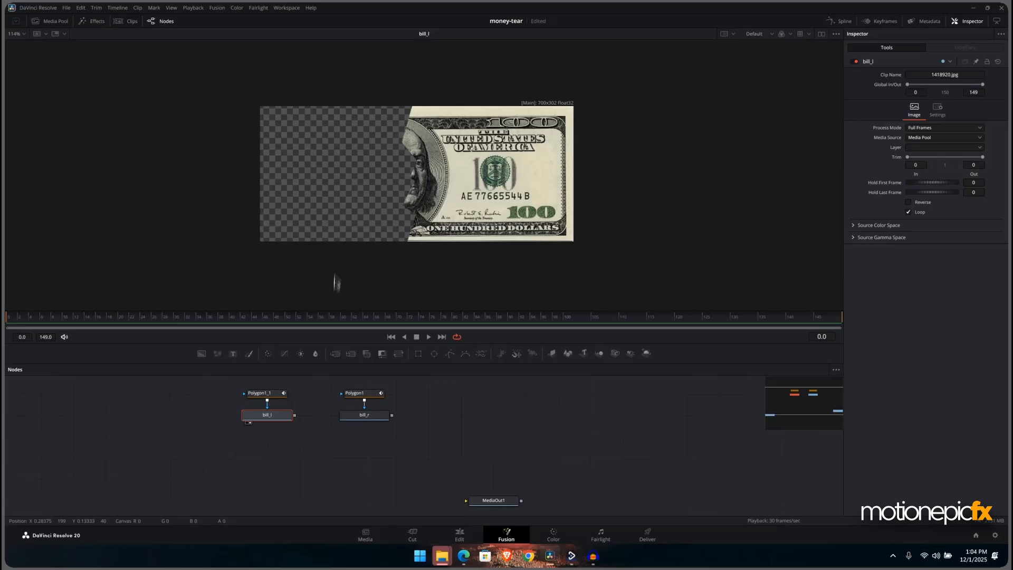
pyautogui.click(264, 393)
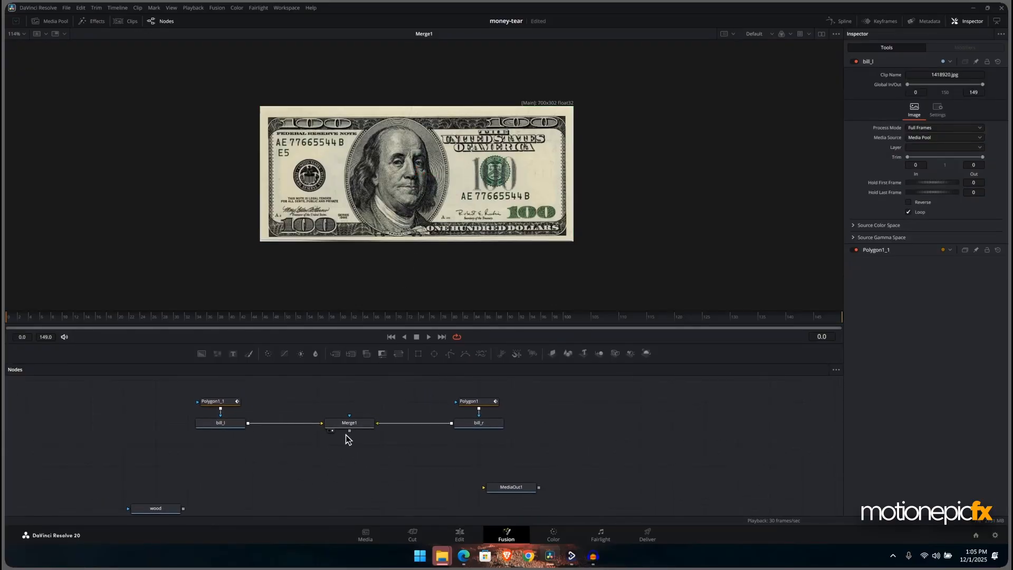
# Select Merge1, which joins bill_l and bill_r, ready to add a node after it.
pyautogui.click(348, 422)
pyautogui.write('c')
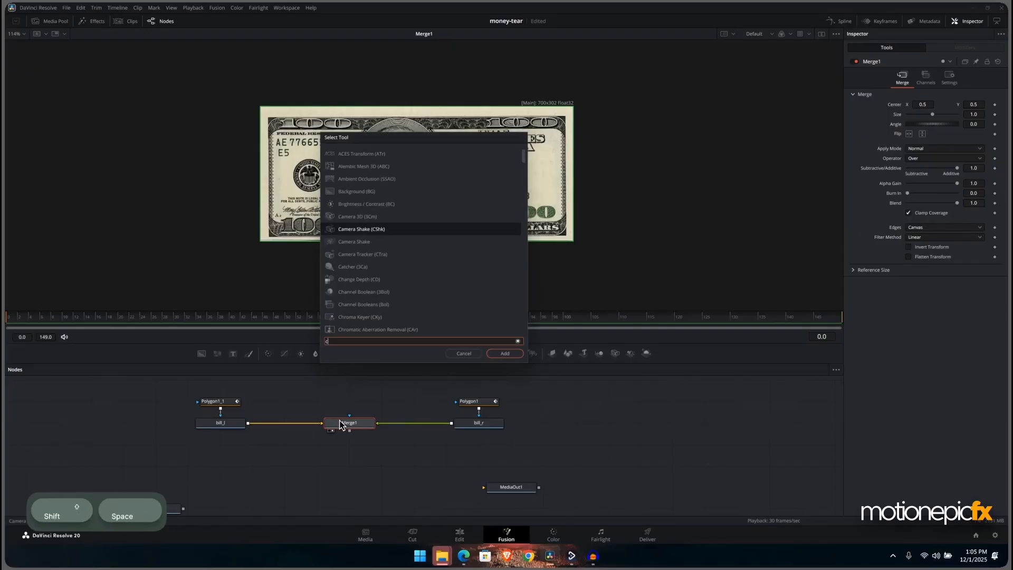
# Add a Crop after Merge1 set to 1920x1080 with Keep Centered on.
pyautogui.click(505, 352)
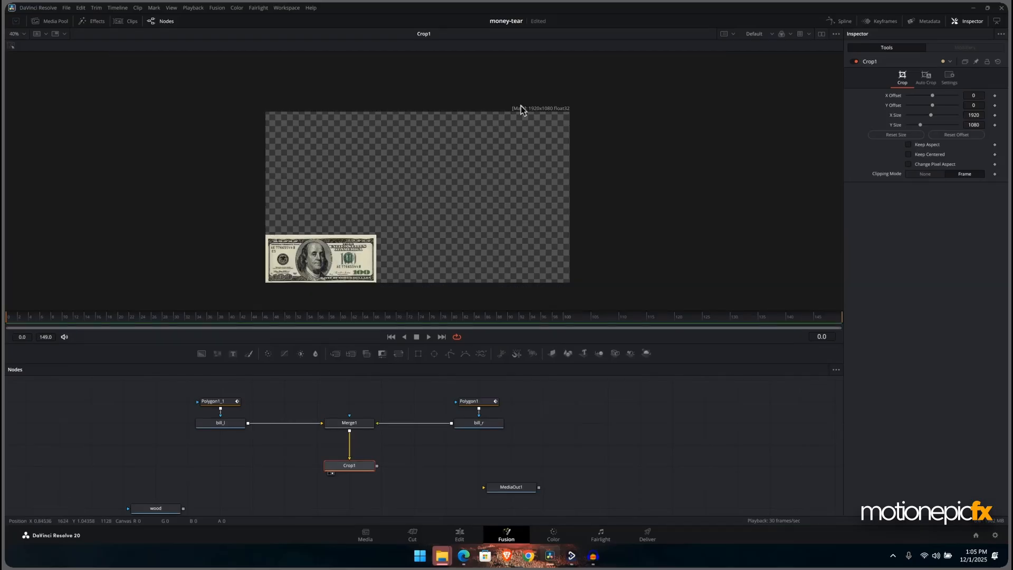
pyautogui.moveTo(342, 258)
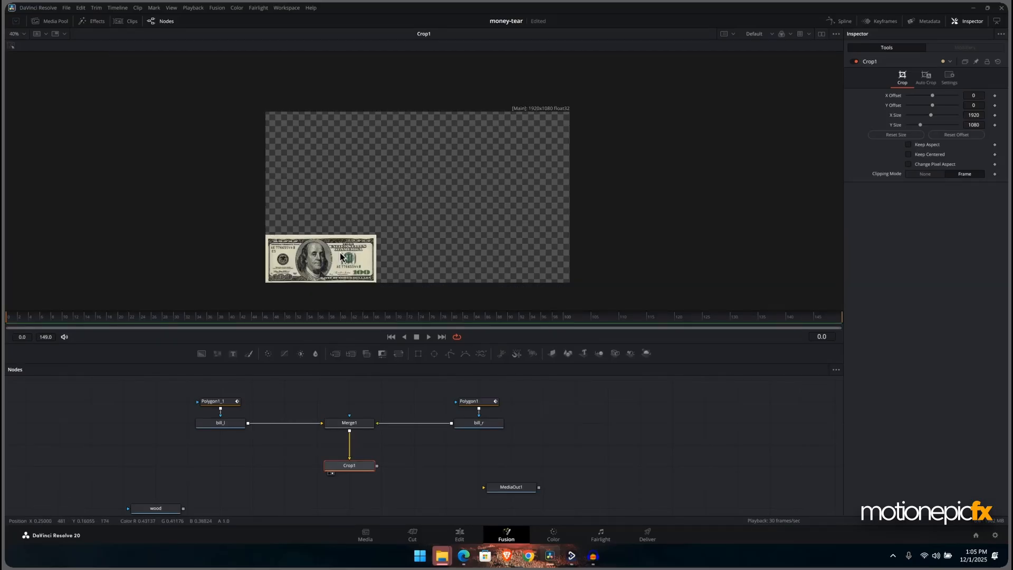
pyautogui.click(909, 154)
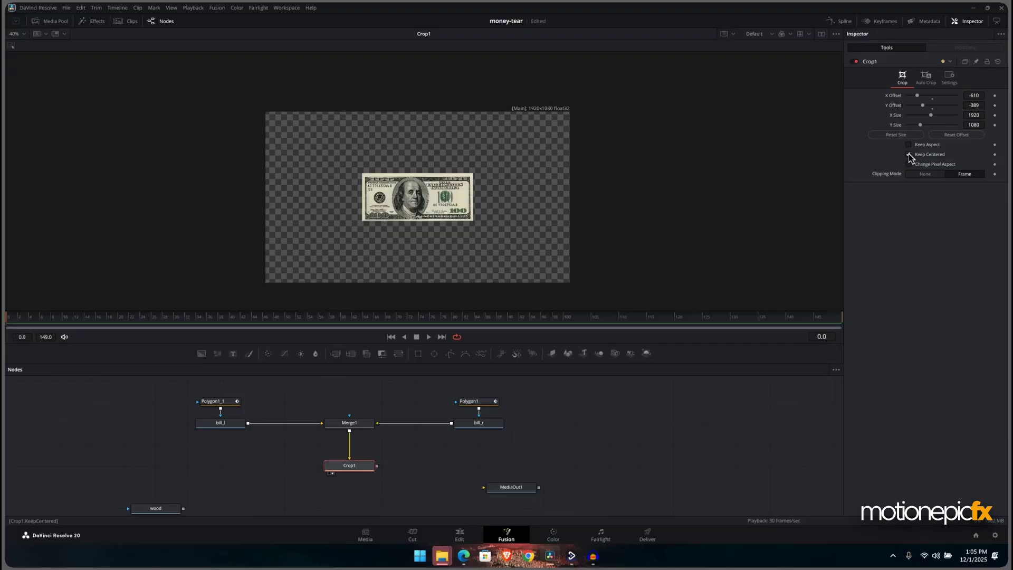
pyautogui.click(909, 154)
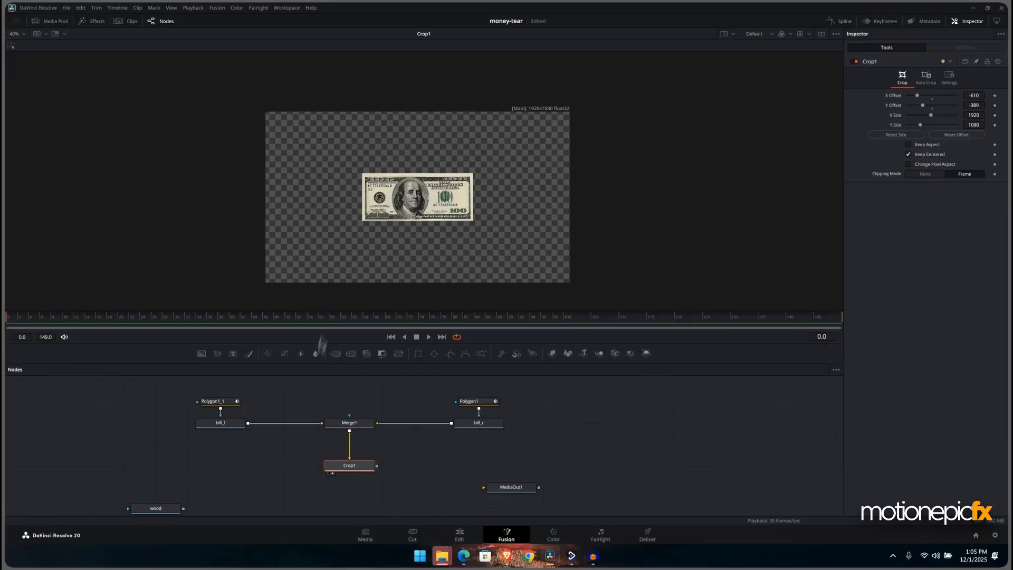
# Insert a Transform after Merge1 with Size 1.51 and move to frame 30.
pyautogui.click(349, 423)
pyautogui.write('xf')
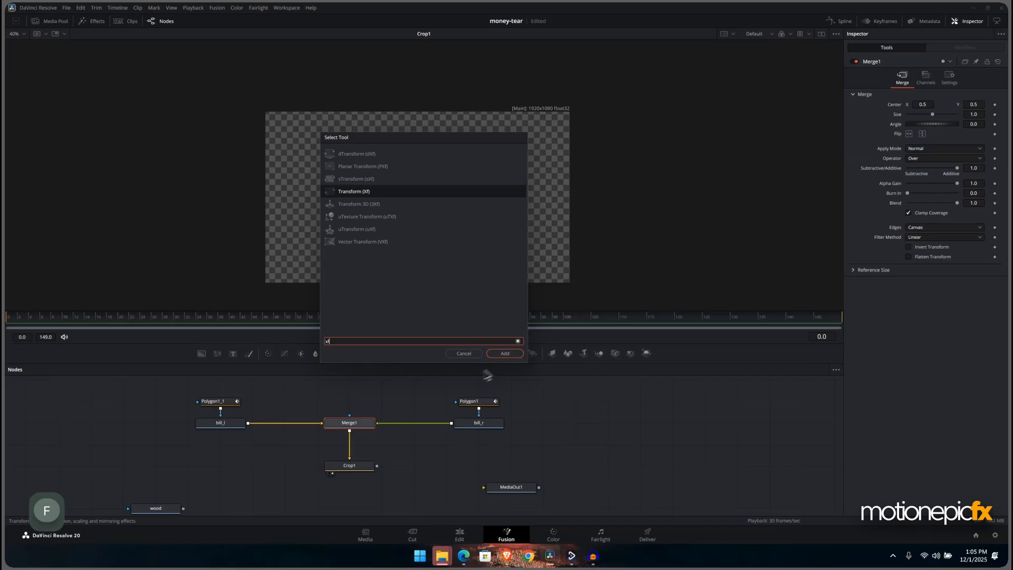
pyautogui.click(504, 353)
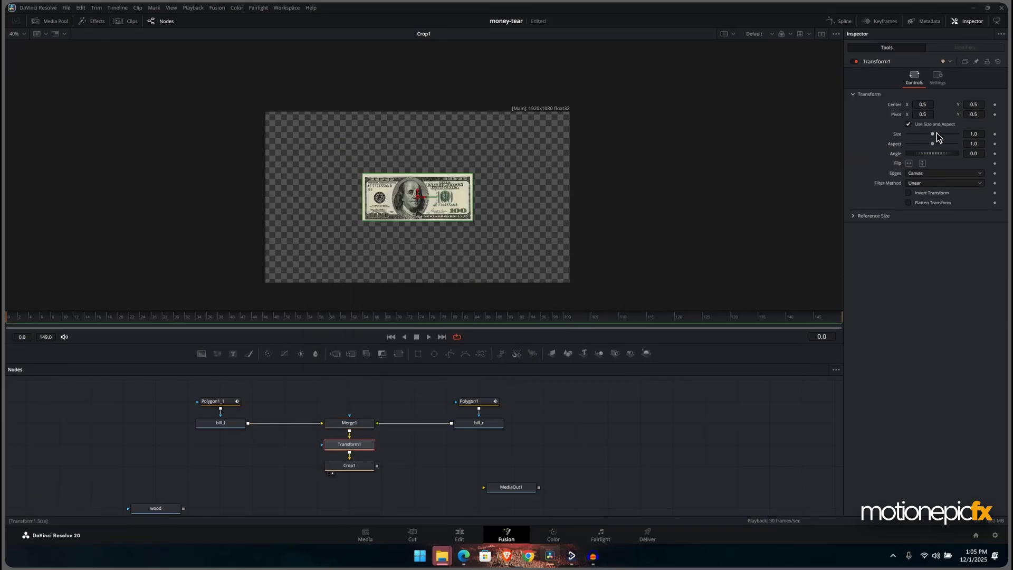
pyautogui.moveTo(931, 134); pyautogui.dragTo(936, 134)
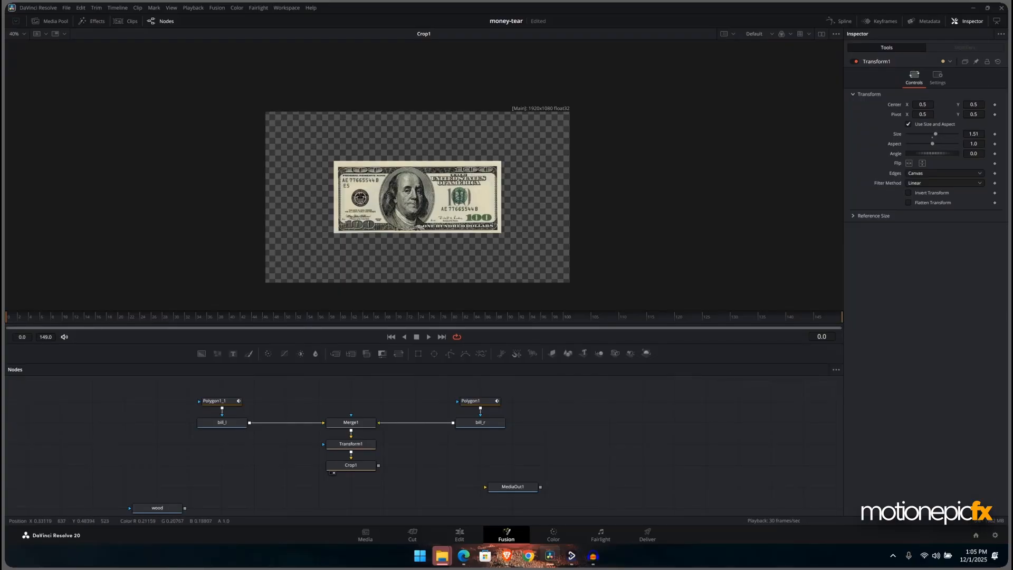
pyautogui.click(173, 317)
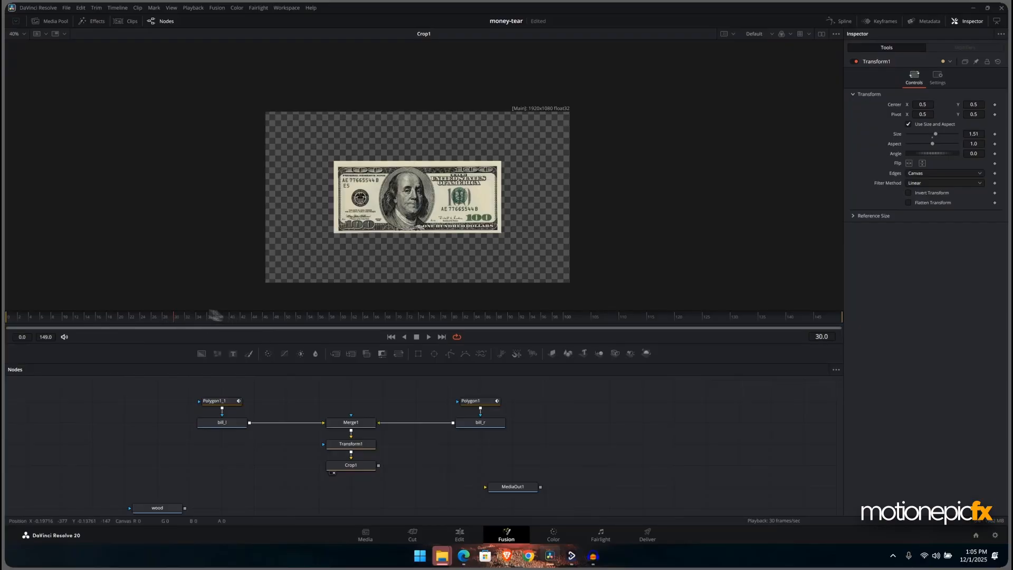
pyautogui.moveTo(160, 319)
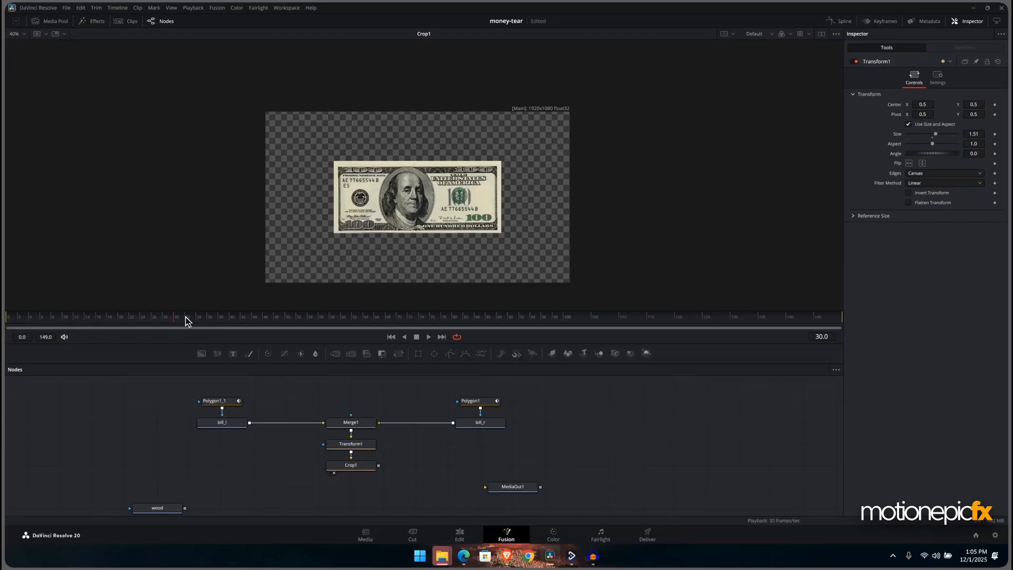
pyautogui.moveTo(175, 321)
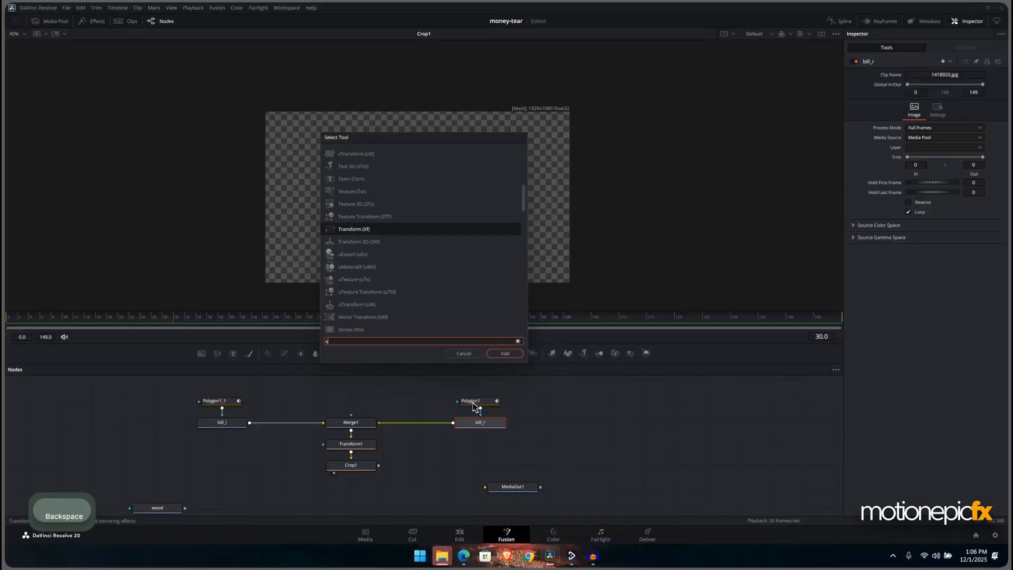
# Add Transform2 on bill_r and keyframe Center X to 0.534 and Angle to -5.2 between frames 30 and 60.
pyautogui.click(505, 352)
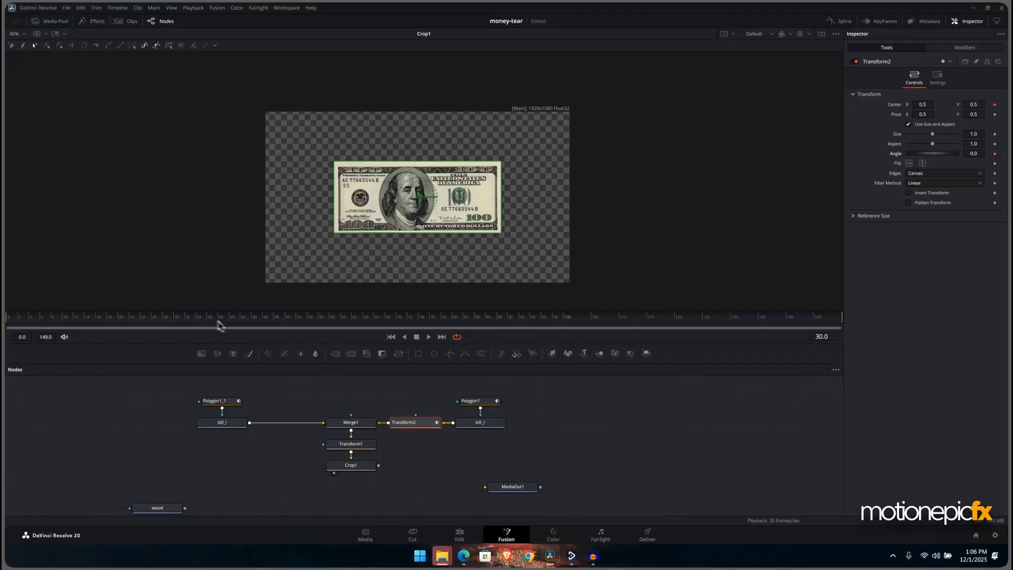
pyautogui.click(327, 323)
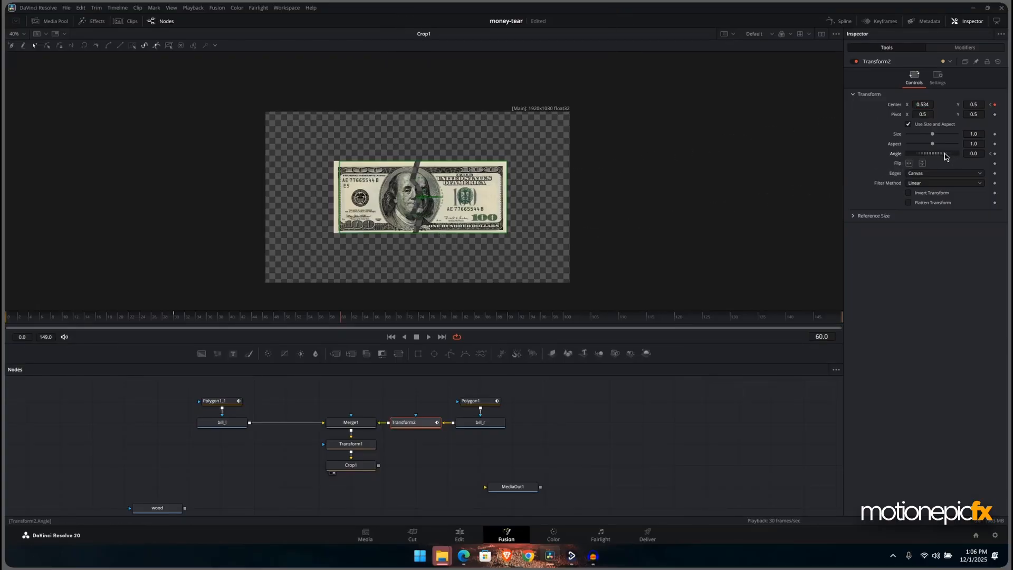
pyautogui.moveTo(944, 153); pyautogui.dragTo(931, 155)
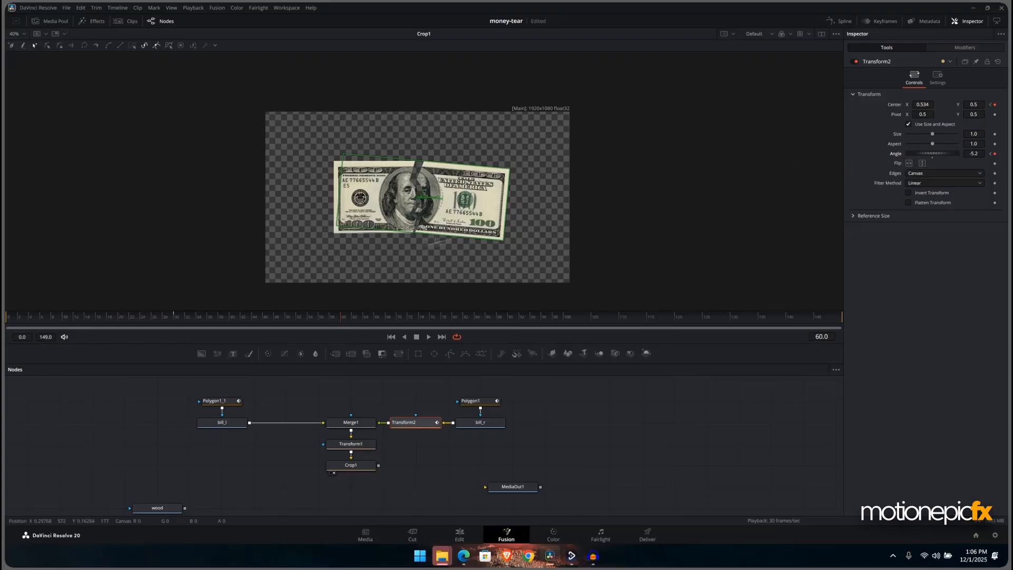
pyautogui.click(841, 21)
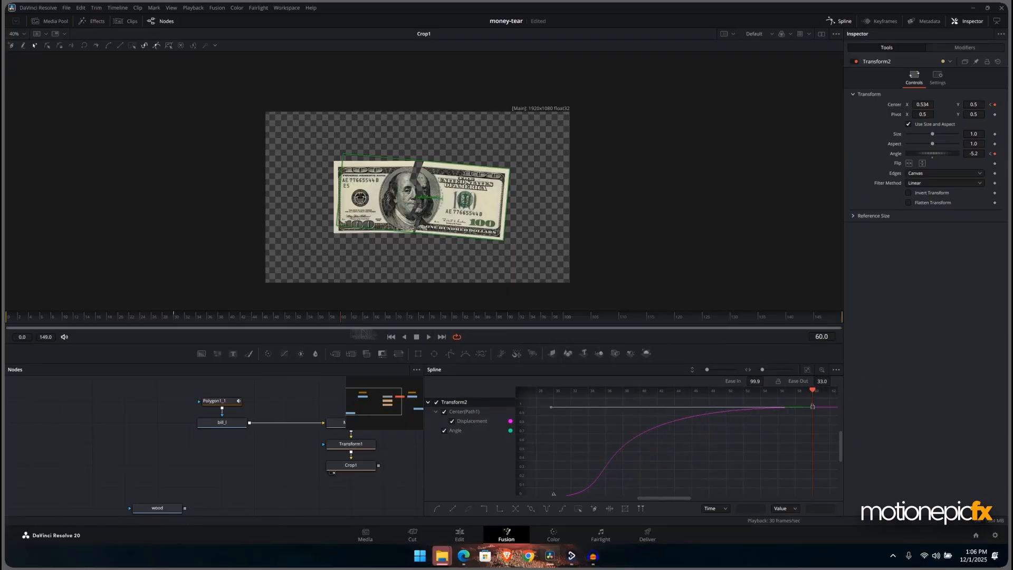
# Ease Transform2's keyframes in and out in the Spline editor.
pyautogui.click(391, 336)
pyautogui.write('xf')
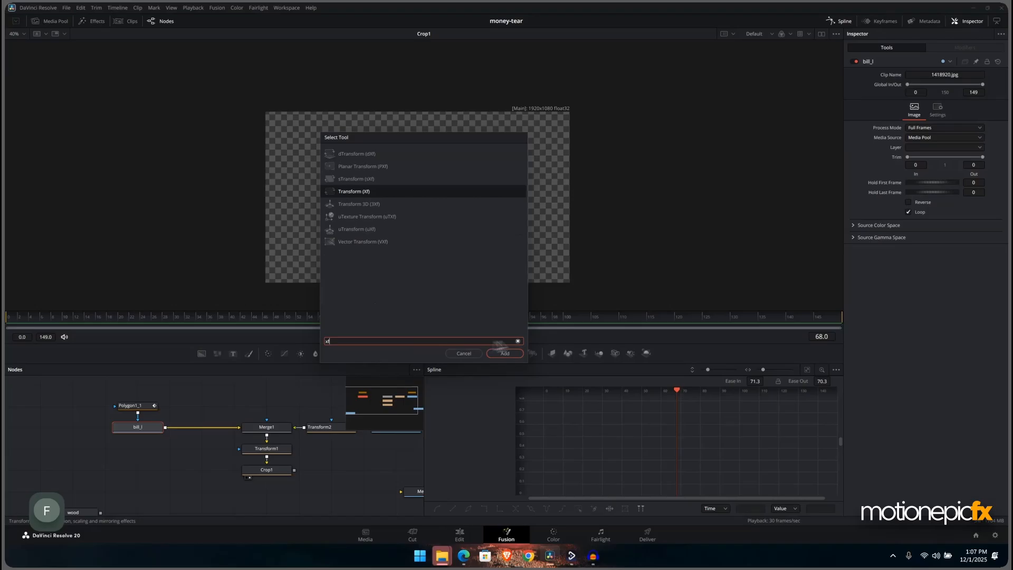
# Add Transform3 on bill_l and keyframe Center X to 0.484 with a slight tilt, eased in the Spline editor.
pyautogui.click(504, 353)
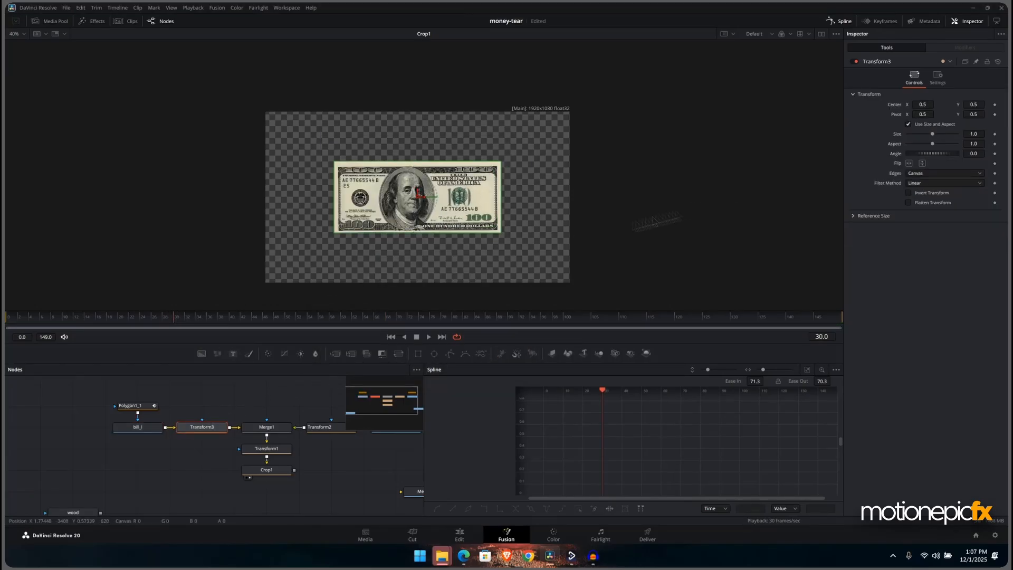
pyautogui.click(202, 426)
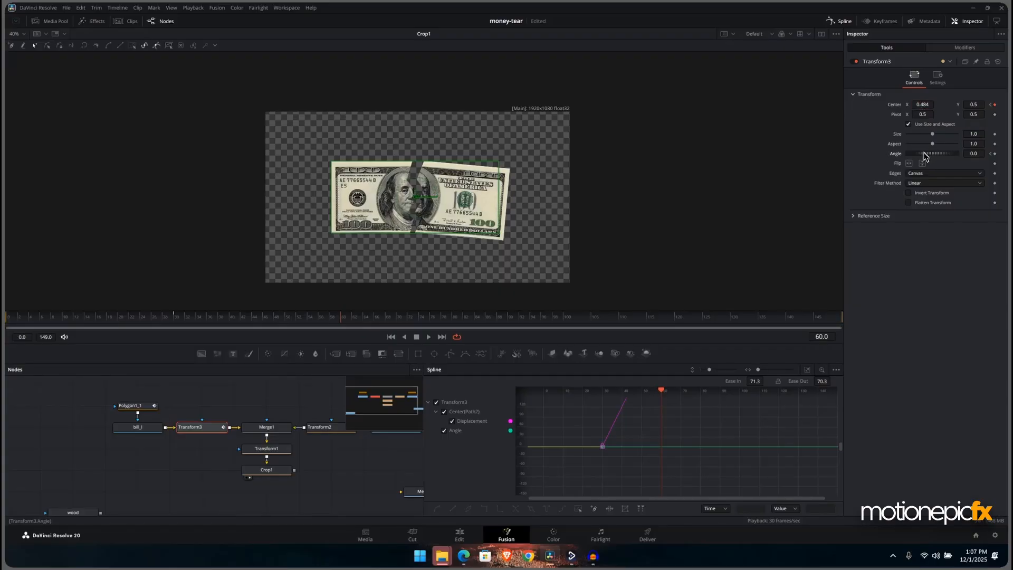
pyautogui.moveTo(935, 153); pyautogui.dragTo(962, 153)
pyautogui.write('xf')
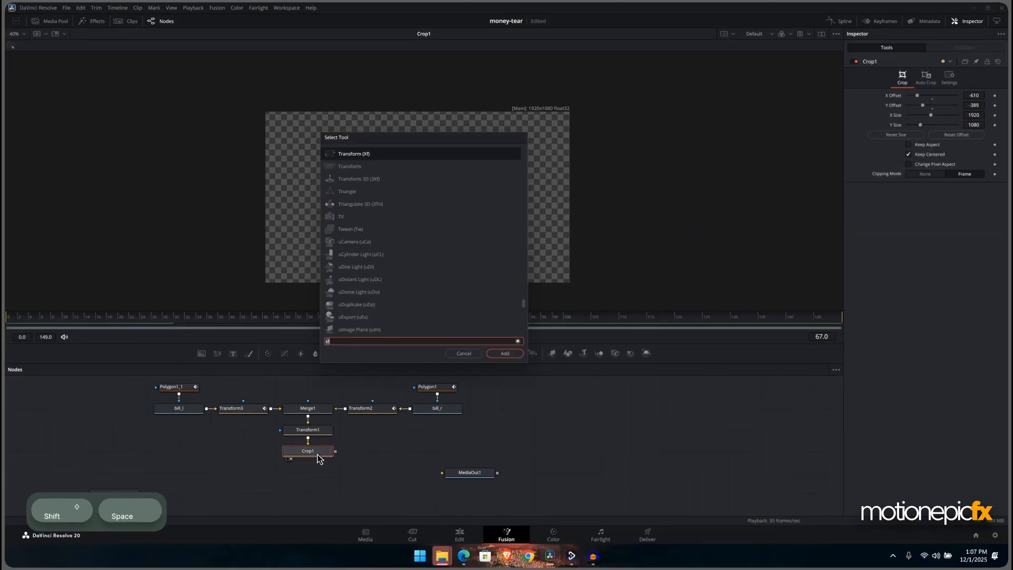
# Add a Drop Shadow after Crop1 with Blur 0.386, Distance 0.0142, Strength 0.74, merged over the wood via Merge2.
pyautogui.write('dri')
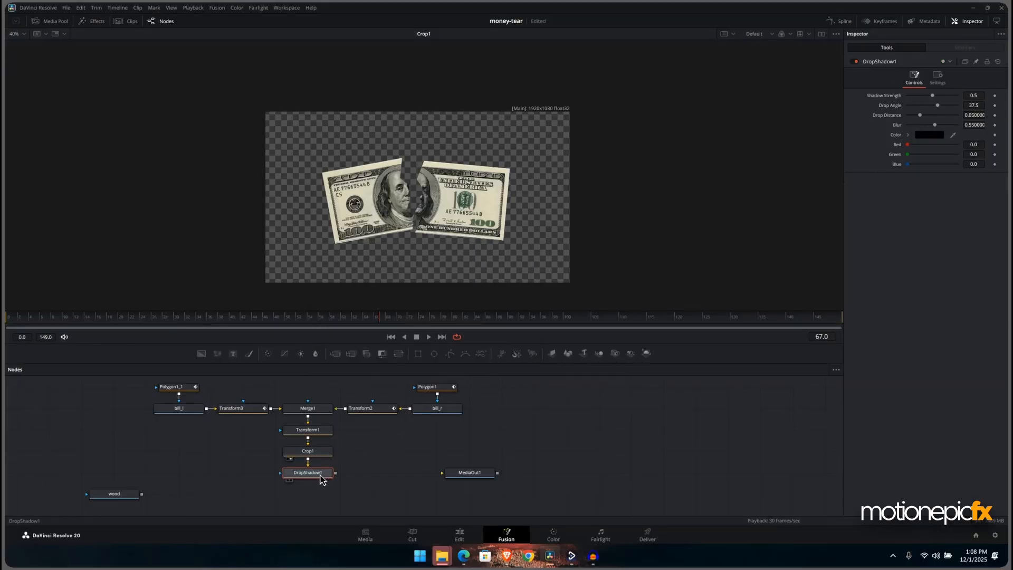
pyautogui.click(306, 472)
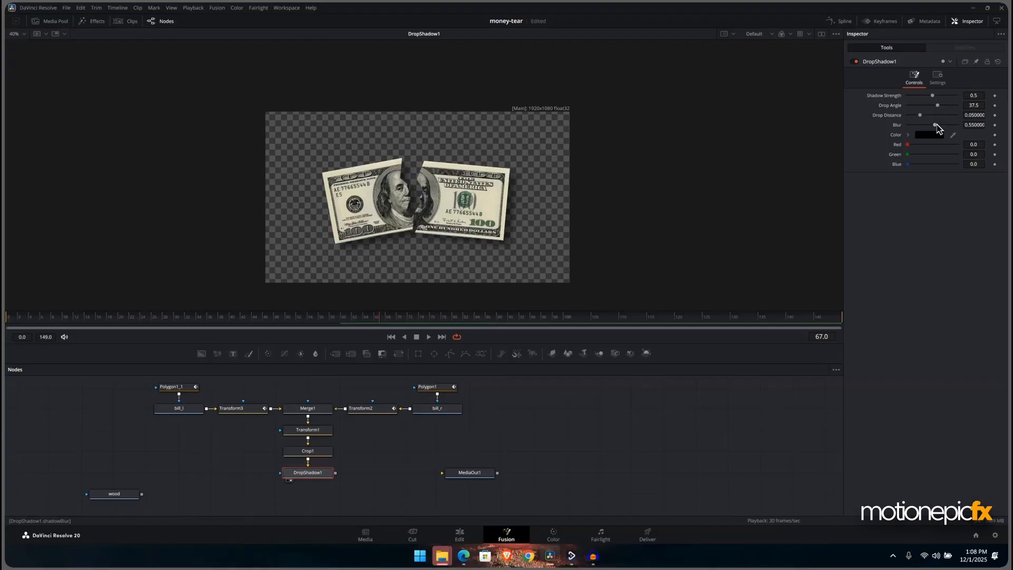
pyautogui.moveTo(935, 124); pyautogui.dragTo(925, 125)
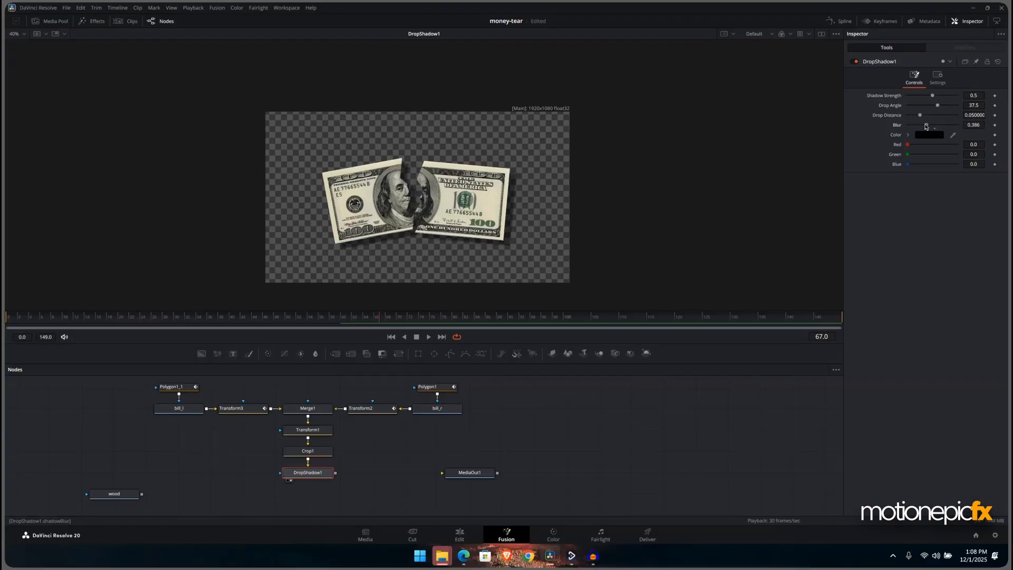
pyautogui.moveTo(932, 95); pyautogui.dragTo(962, 95)
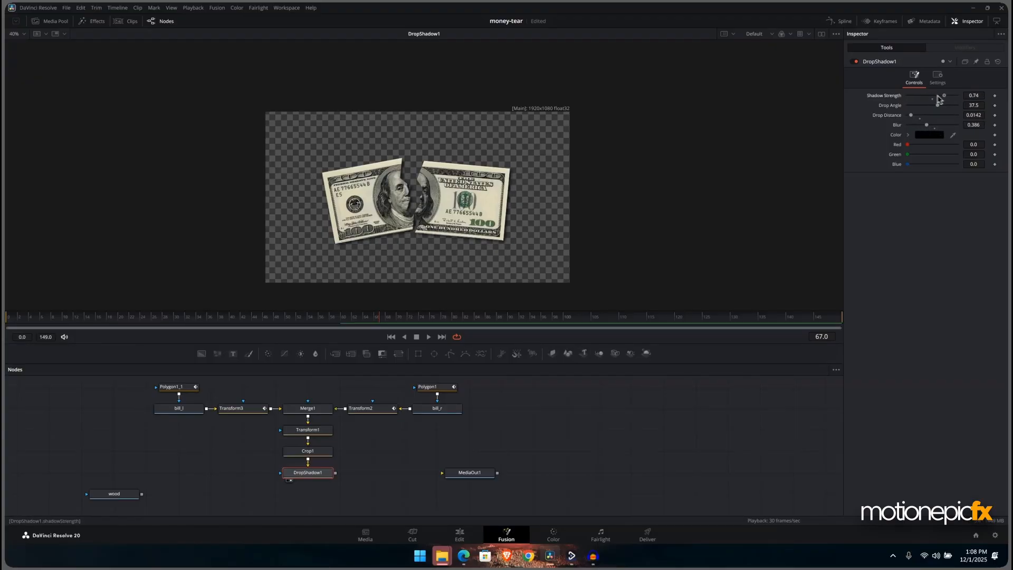
pyautogui.click(114, 494)
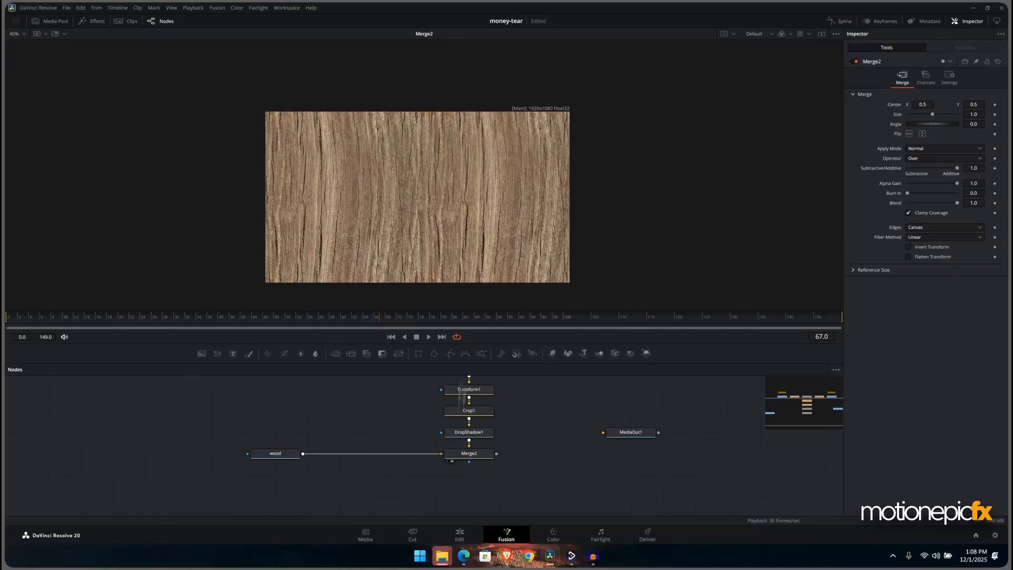
# Insert a Letterbox node between wood and Merge2 to fit the square texture to 1920x1080.
pyautogui.click(468, 453)
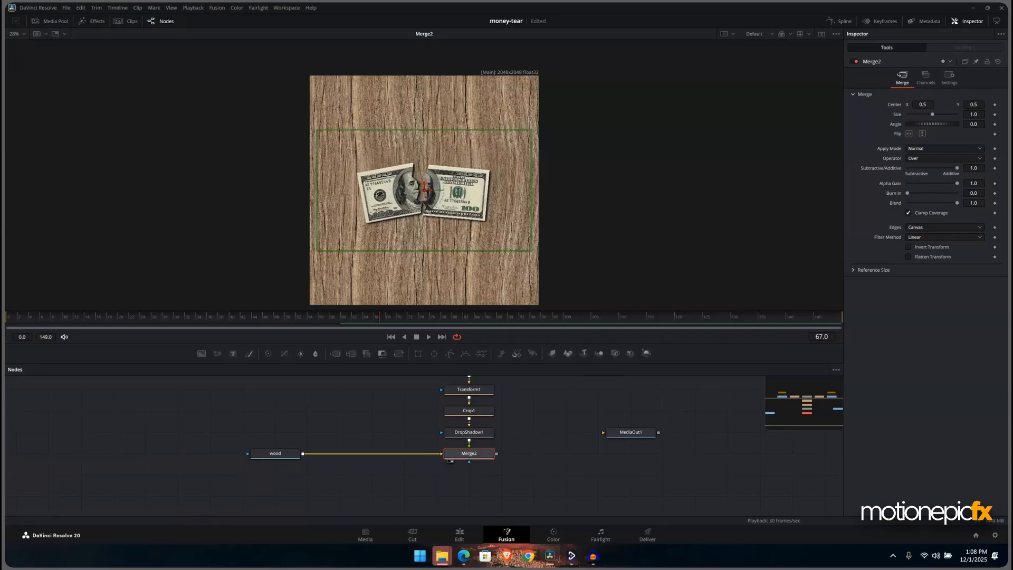
pyautogui.click(274, 454)
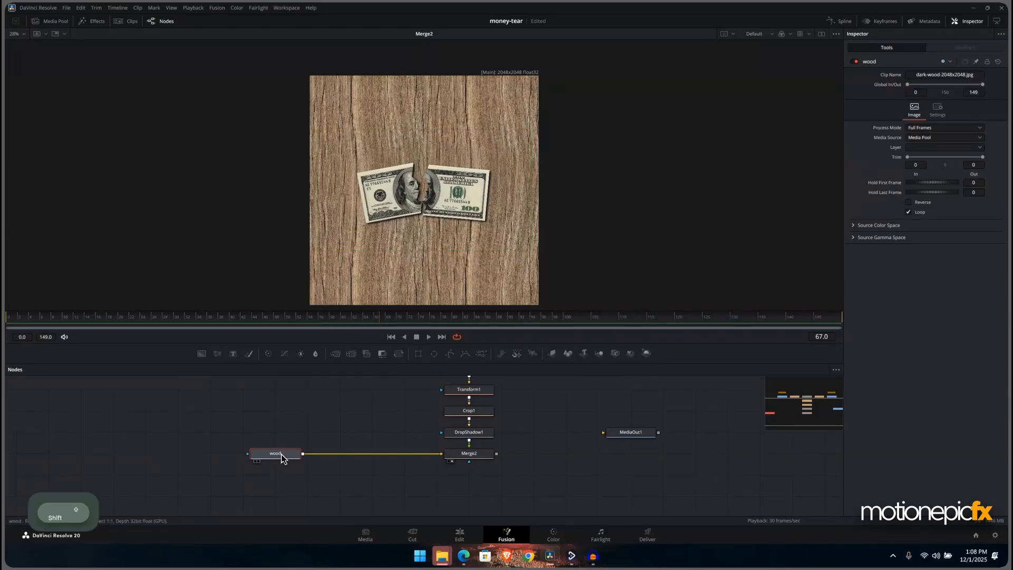
pyautogui.write('lett')
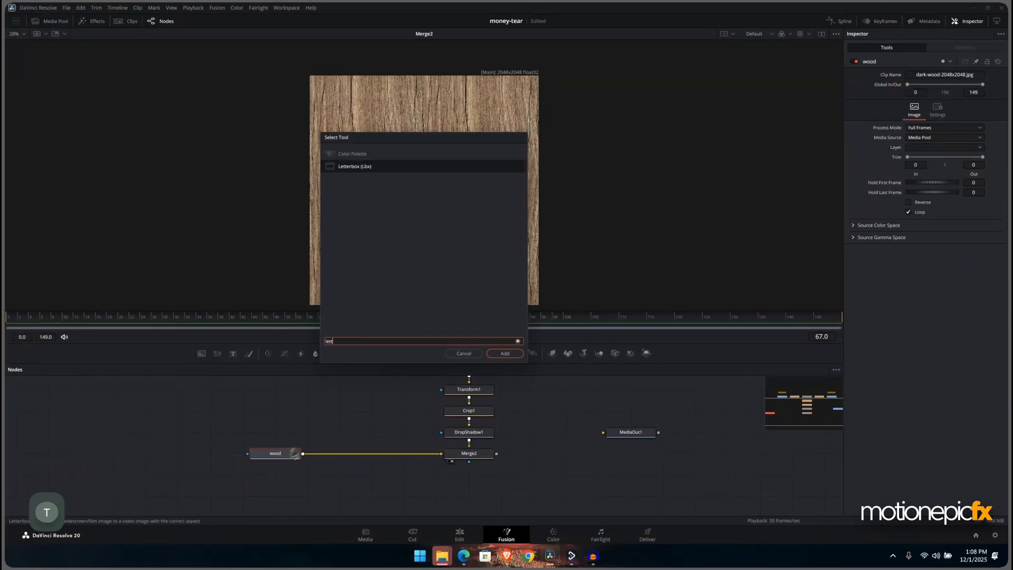
pyautogui.click(504, 353)
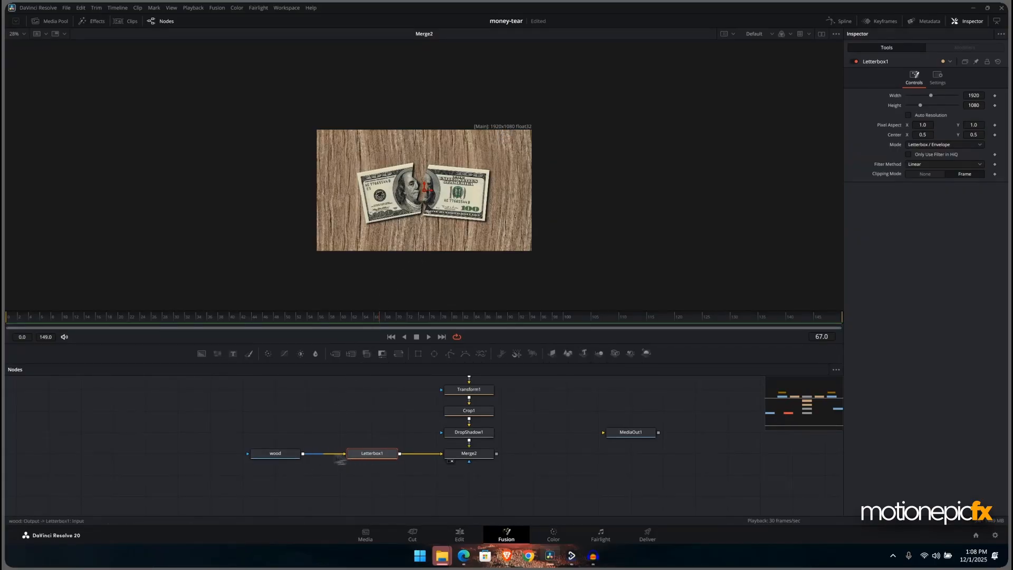
pyautogui.click(275, 454)
pyautogui.write('cc')
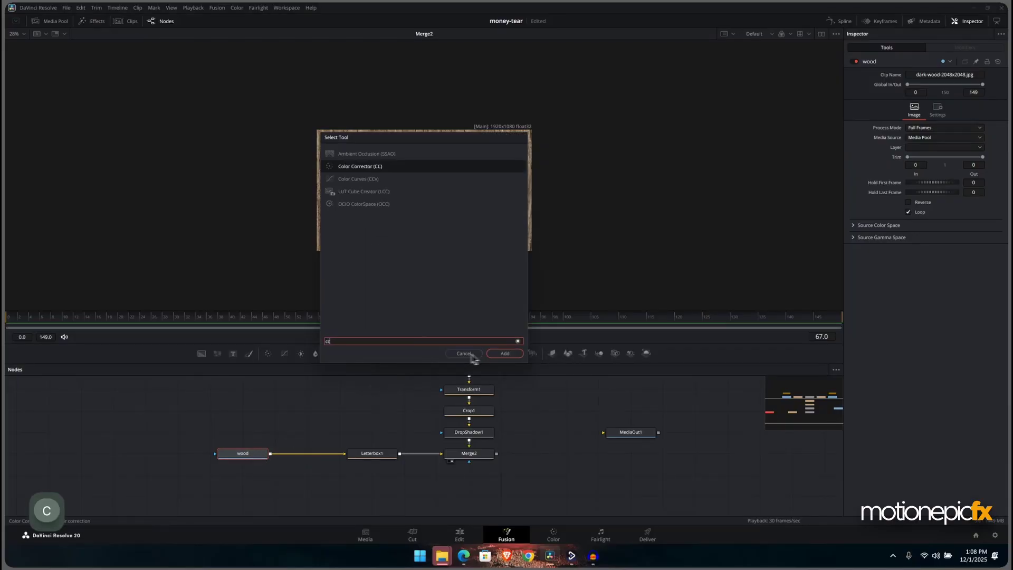
# Add a Color Corrector after the wood loader with Saturation 0.5, Gain 0.53, Lift -0.19.
pyautogui.click(505, 353)
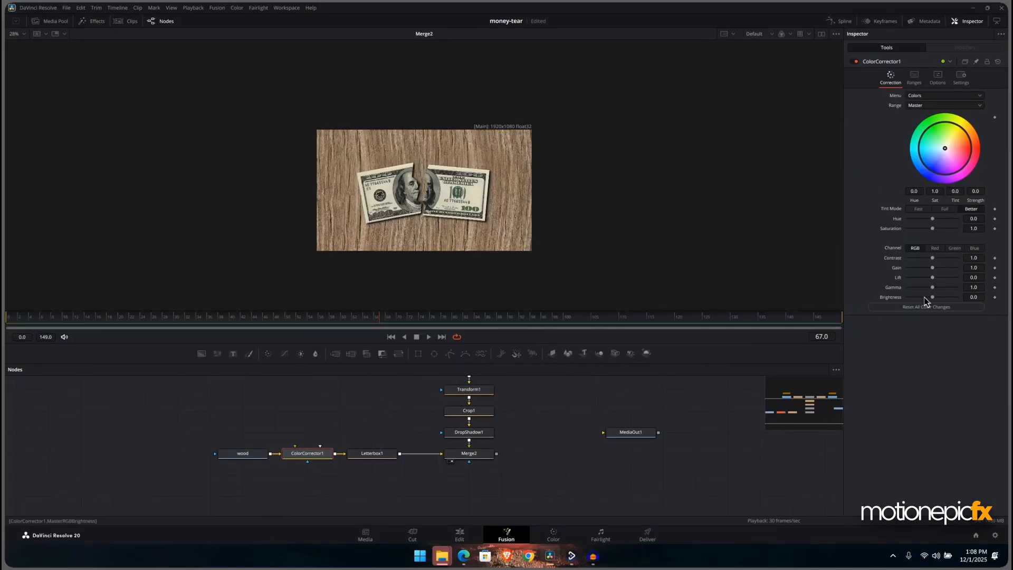
pyautogui.press('ctrl+z')
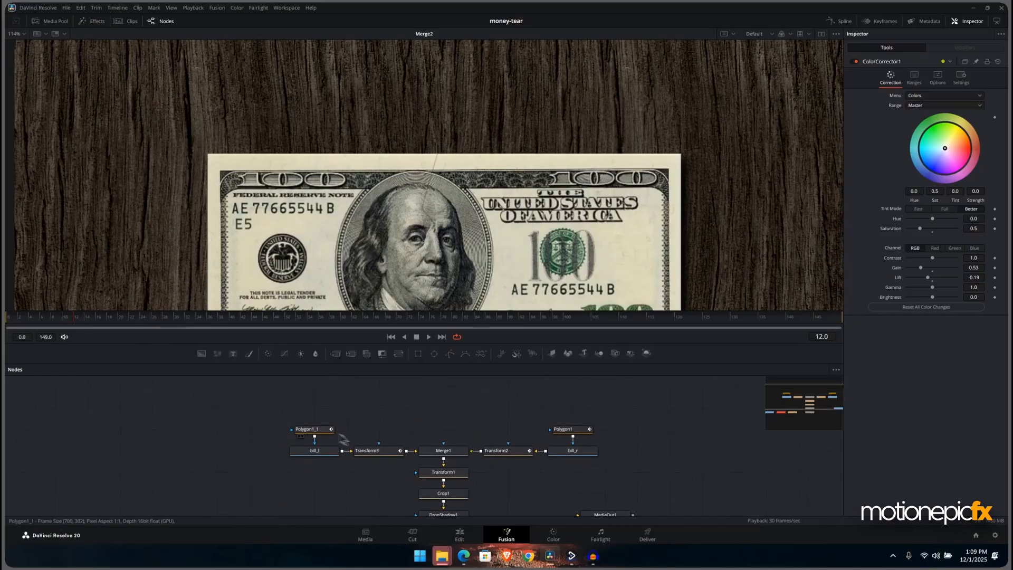
# Inspect the left half's tear mask and connect Merge2's output to MediaOut1.
pyautogui.click(312, 428)
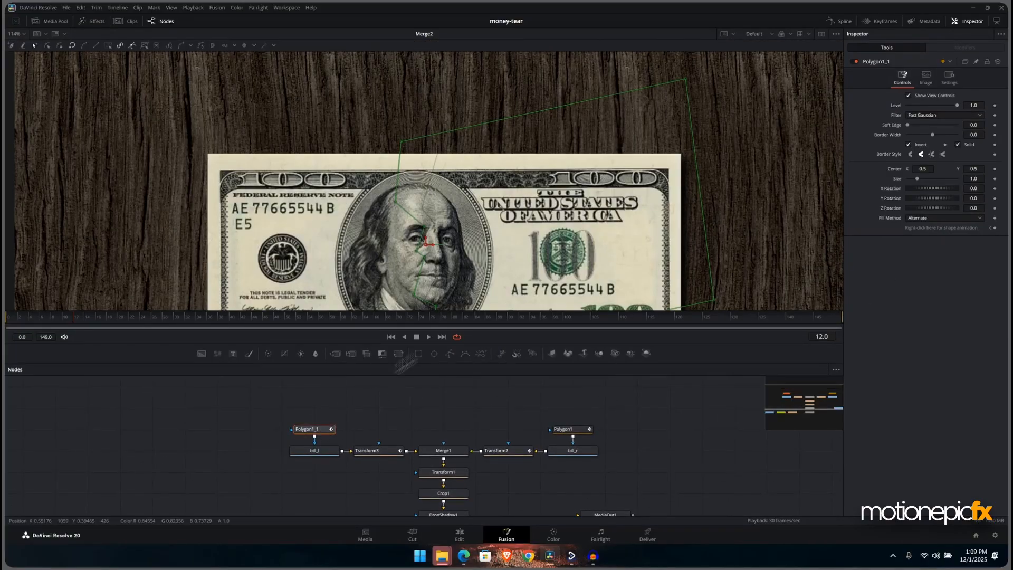
pyautogui.click(909, 144)
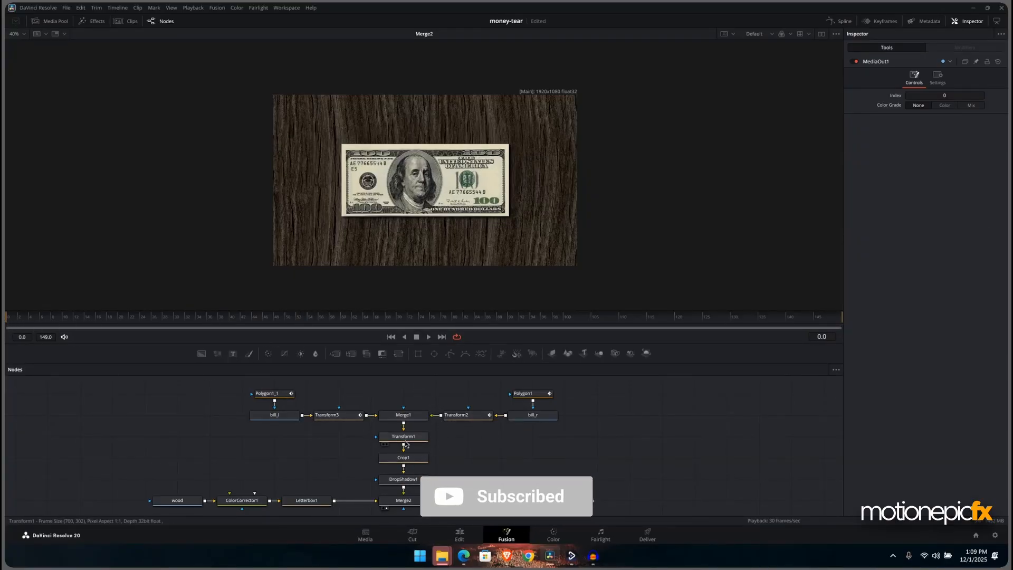
# On Transform1 set Size 1.51 and keyframe Center Y from -2.16 at frame 0 rising to 0.5 at frame 30.
pyautogui.click(403, 436)
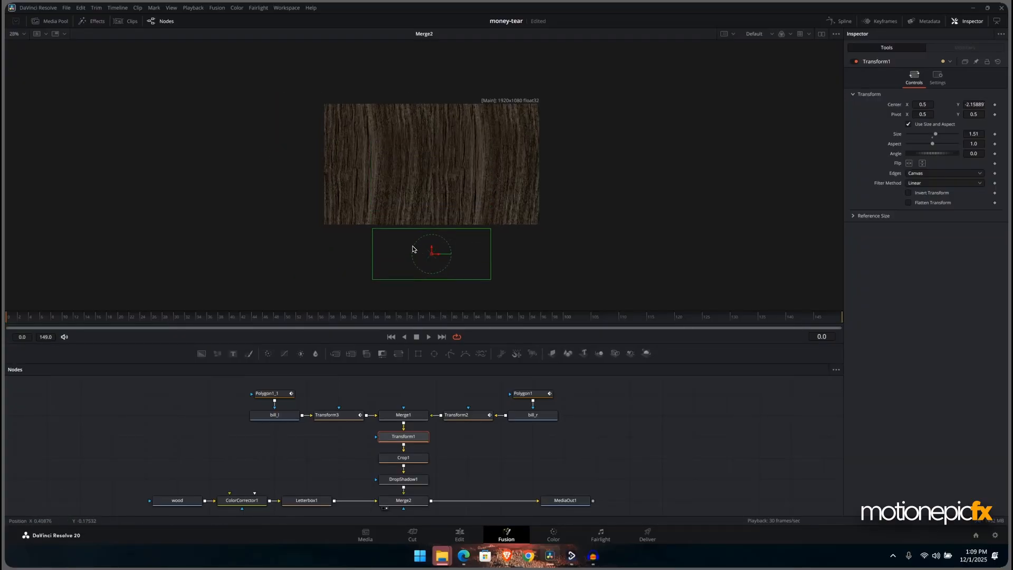
pyautogui.moveTo(914, 153); pyautogui.dragTo(944, 153)
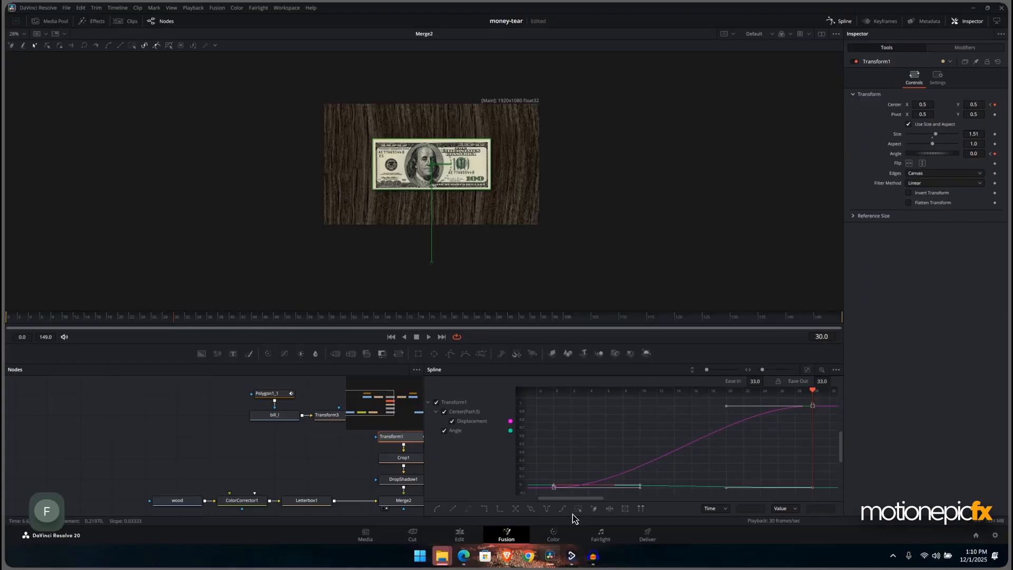
# Raise Transform1's Ease In to 64 and Ease Out to 47, then play back the slide-in.
pyautogui.press('Space')
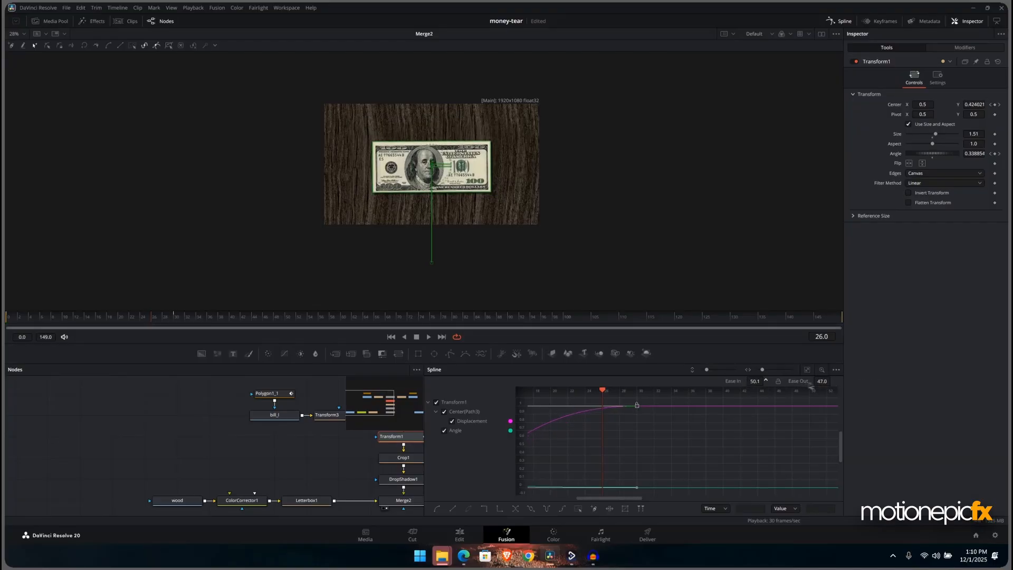
pyautogui.press('Space')
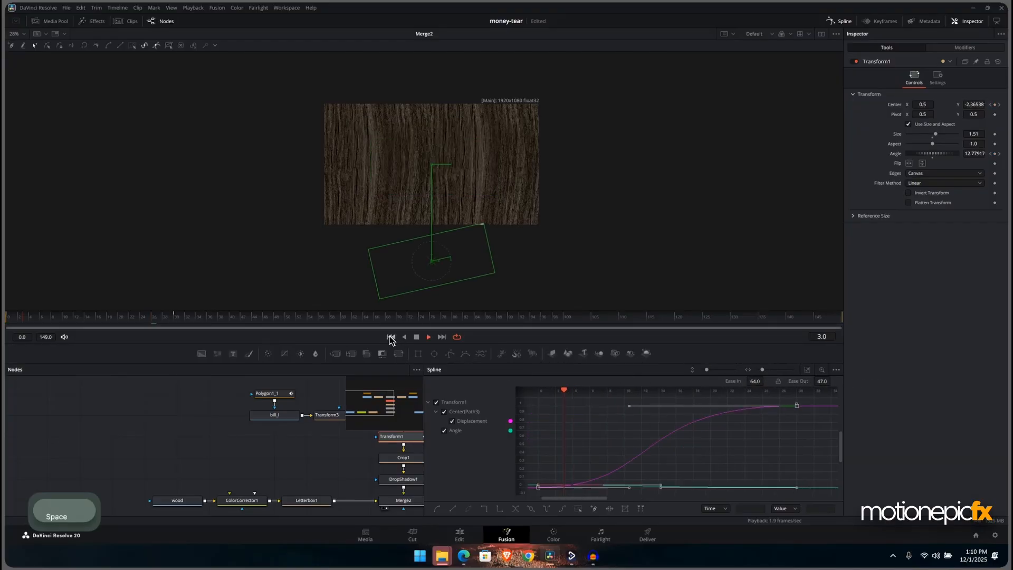